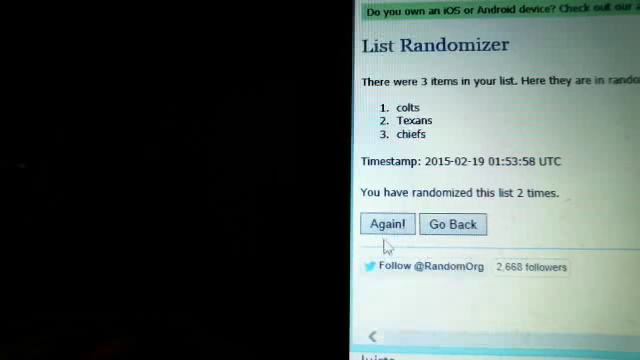
- Randomize the three-team list a third time with Again!, then return to the list entry form
click(388, 224)
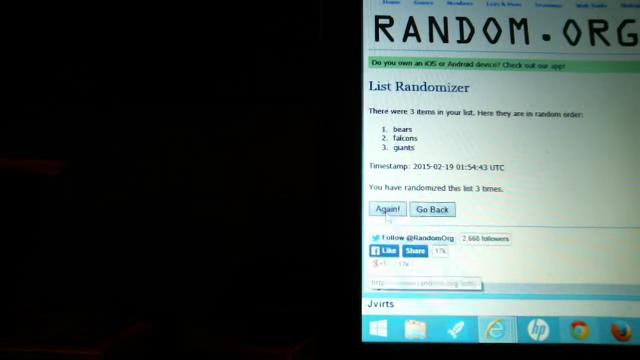
click(430, 210)
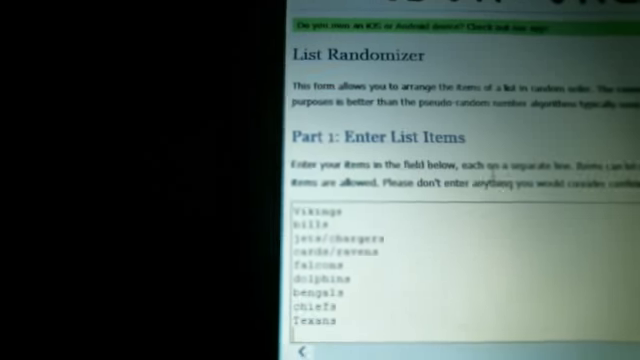